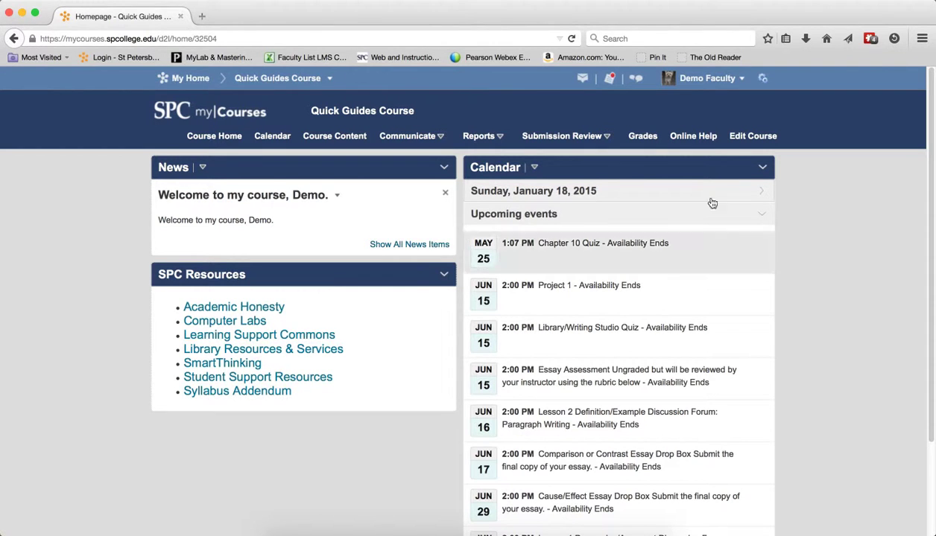
- Go from Submission Review to Quizzes to reach the Manage Quizzes list
click(561, 136)
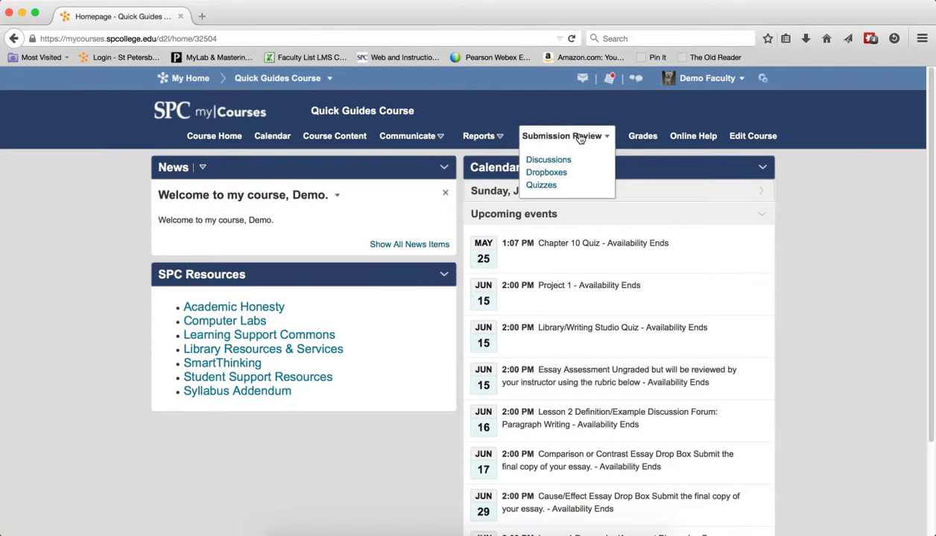
click(541, 185)
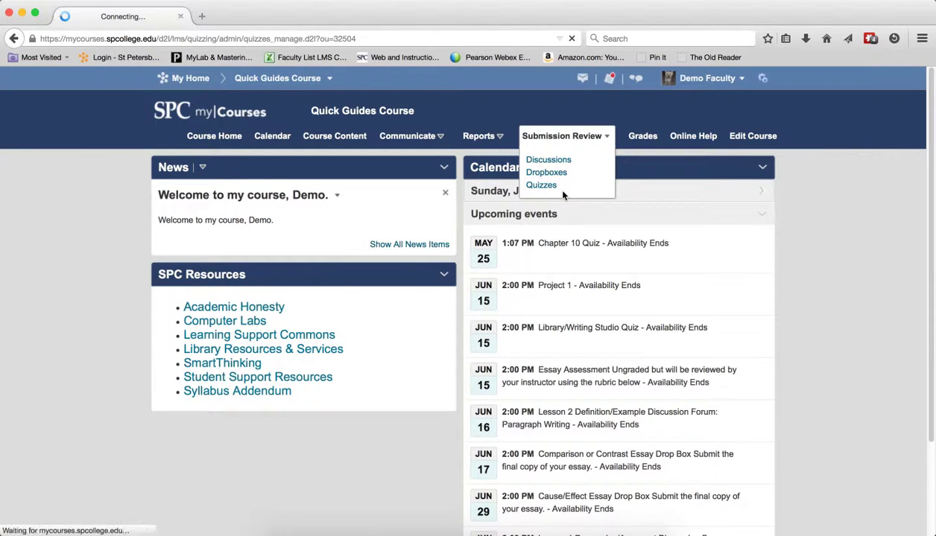
click(541, 184)
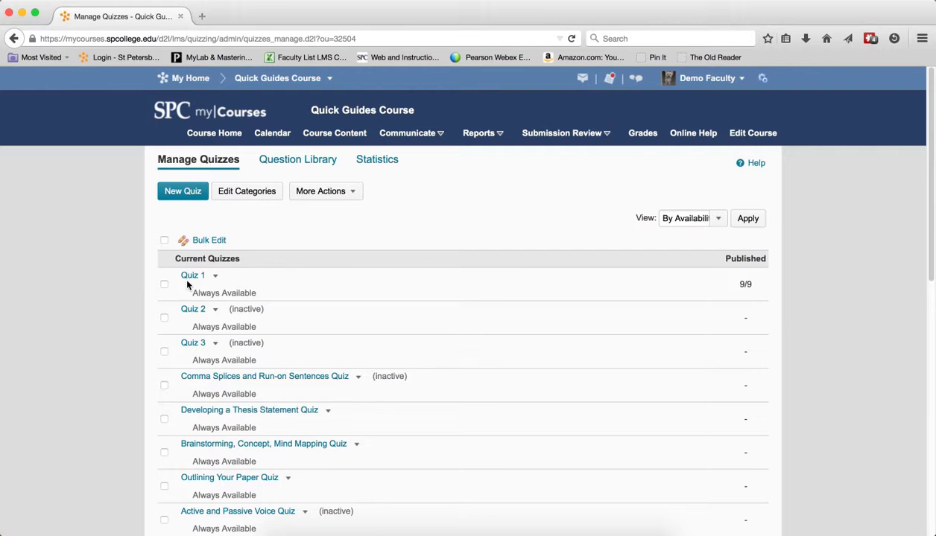
- Open Quiz 1 and scroll through its sections and questions Q1–Q14
click(193, 275)
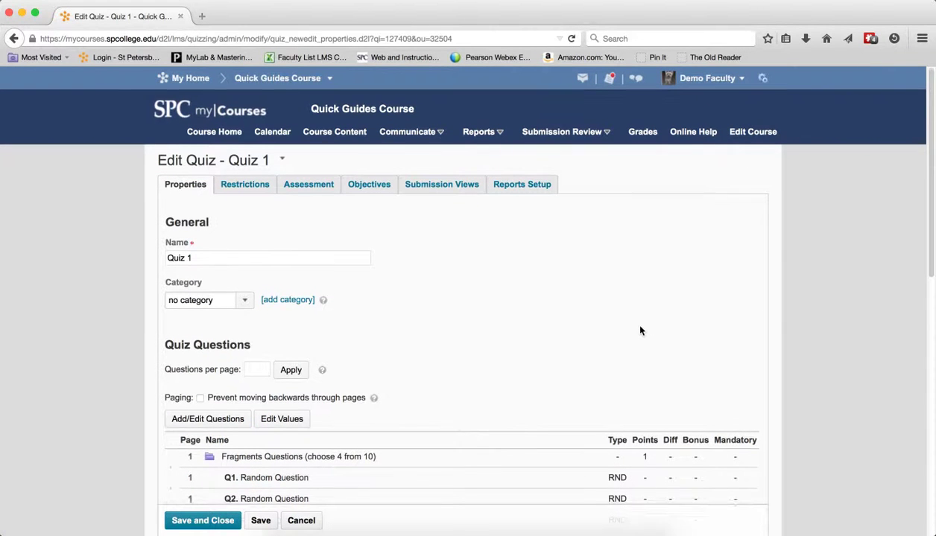
scroll(down, 3)
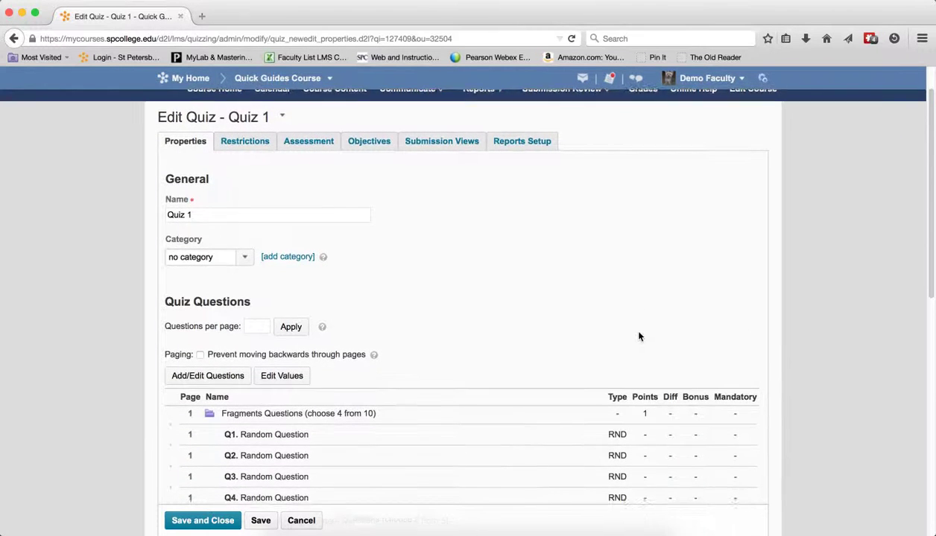
scroll(down, 3)
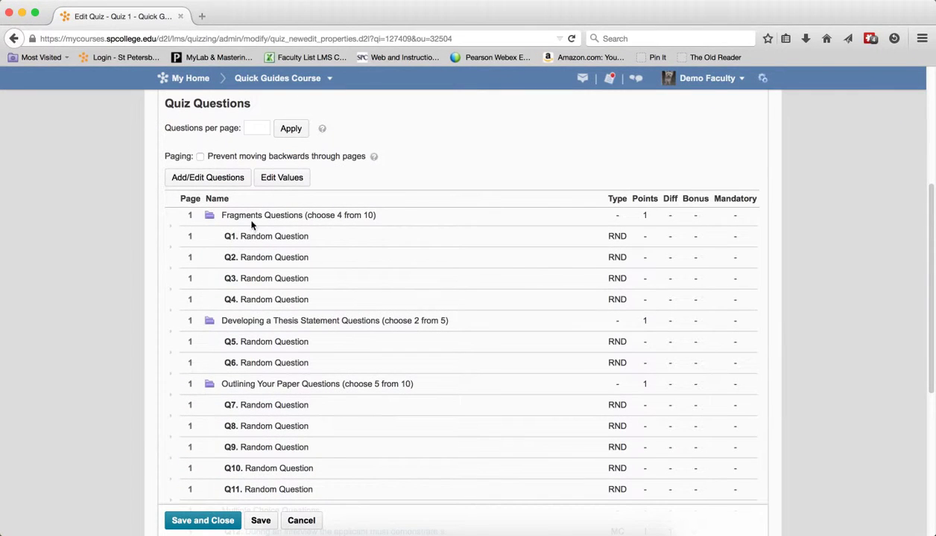
mouse_move(209, 393)
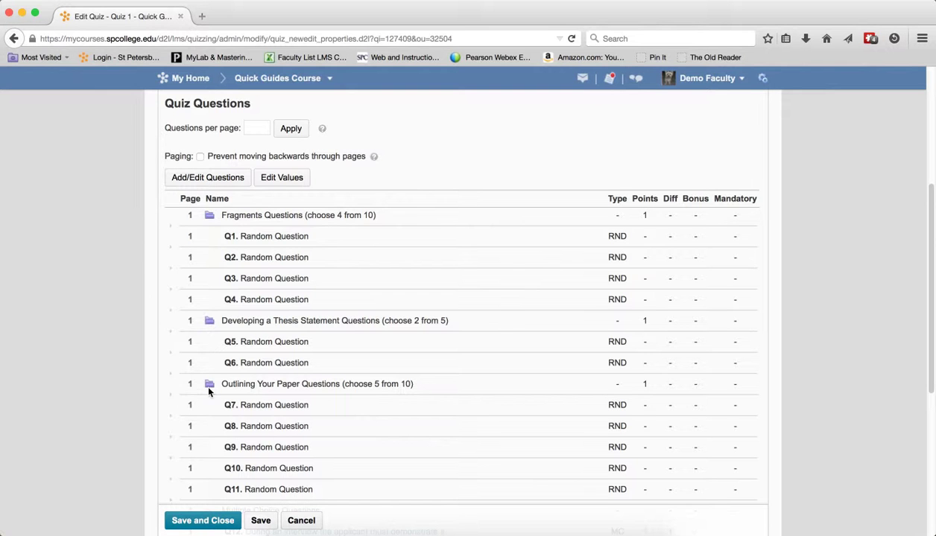
scroll(down, 3)
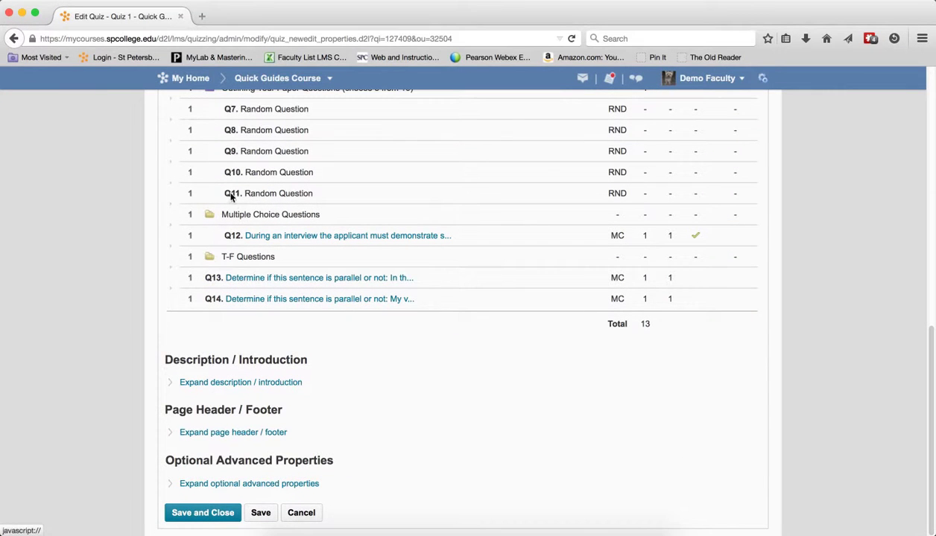
mouse_move(285, 293)
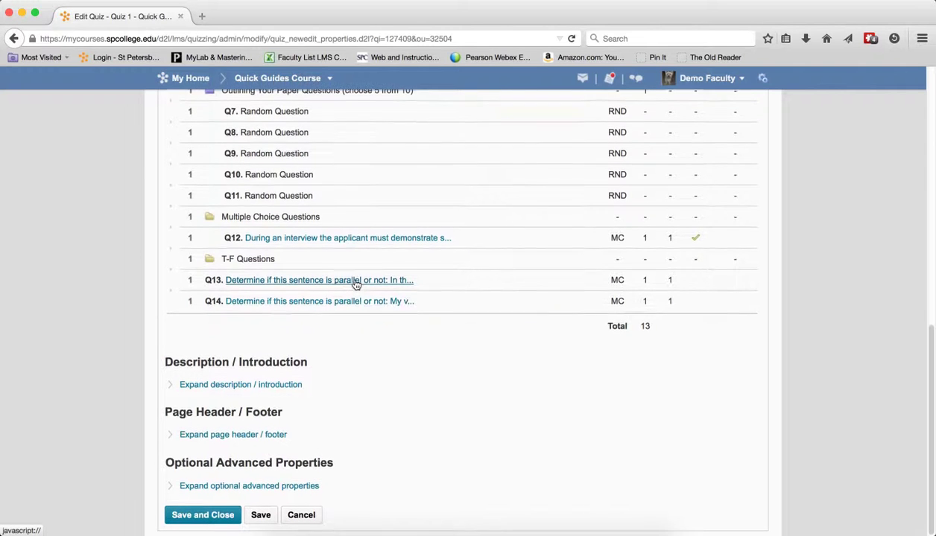
scroll(up, 3)
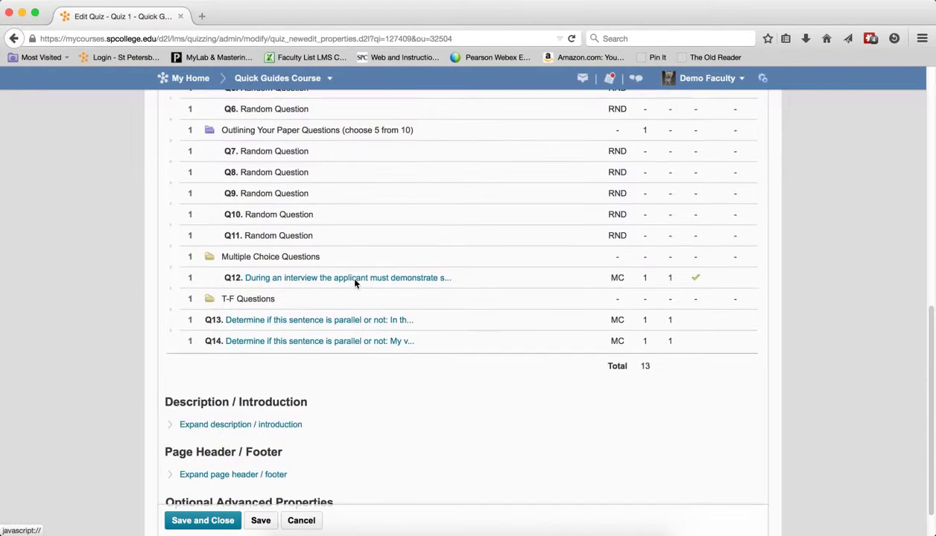
scroll(up, 3)
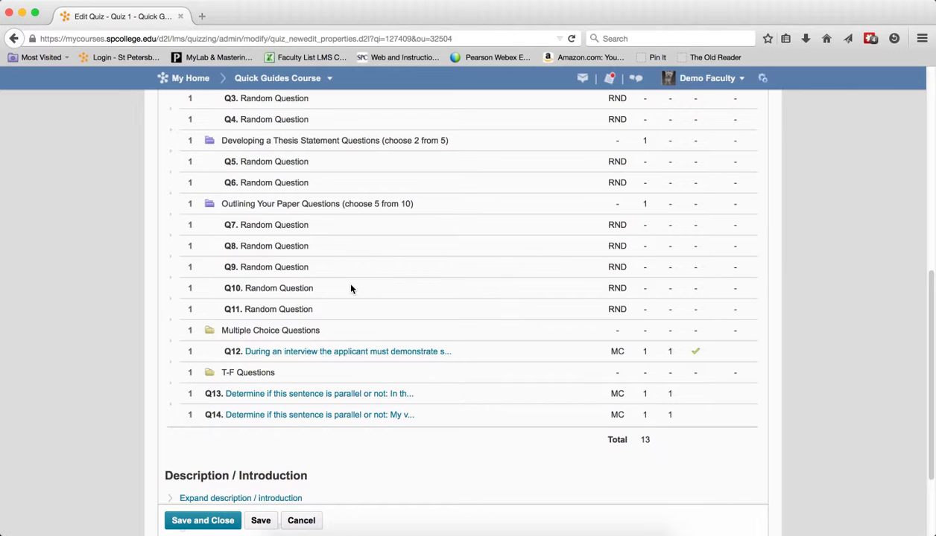
mouse_move(306, 351)
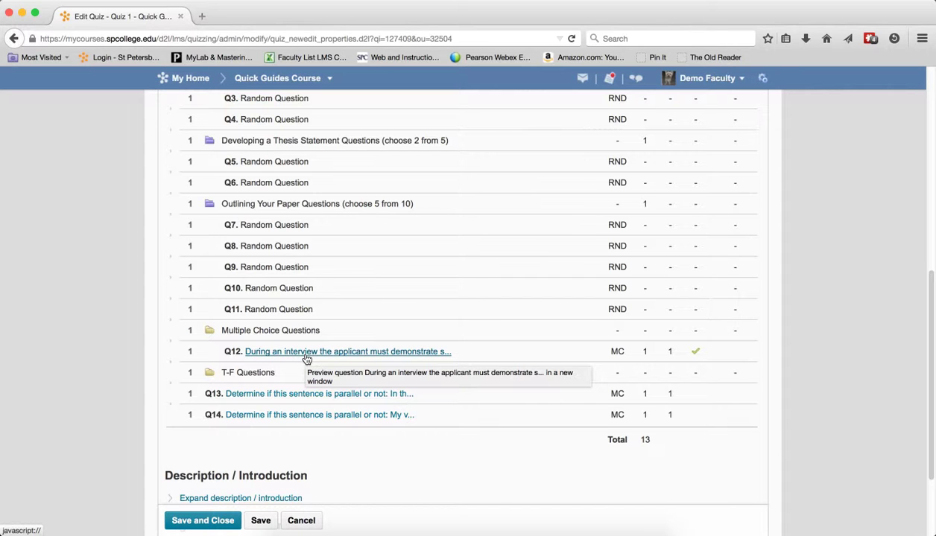
click(347, 351)
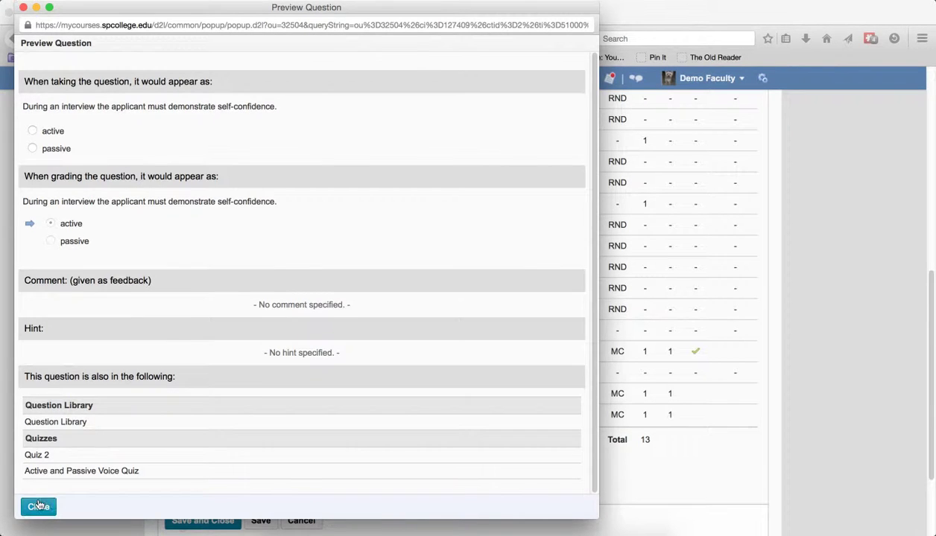
click(38, 506)
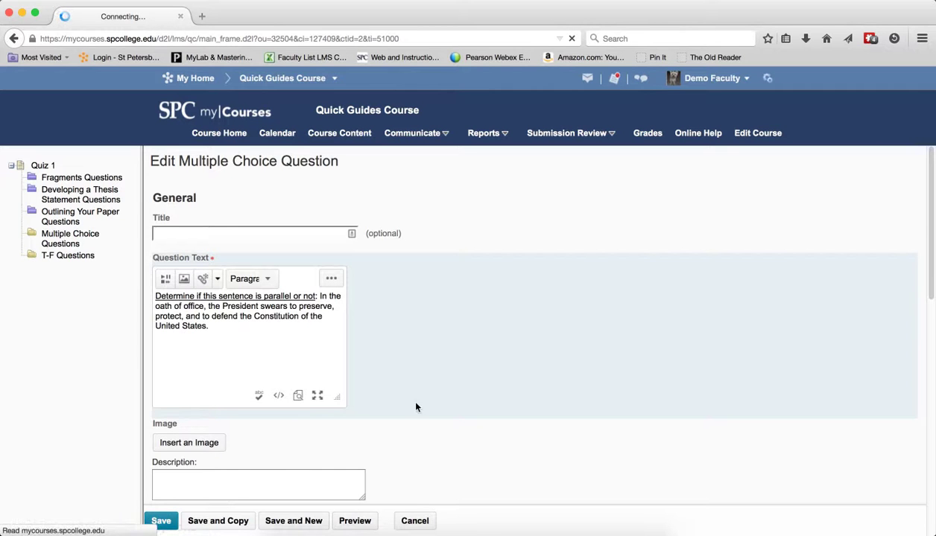
- Save the edited parallel-sentence question to bring up Question In Use
click(161, 521)
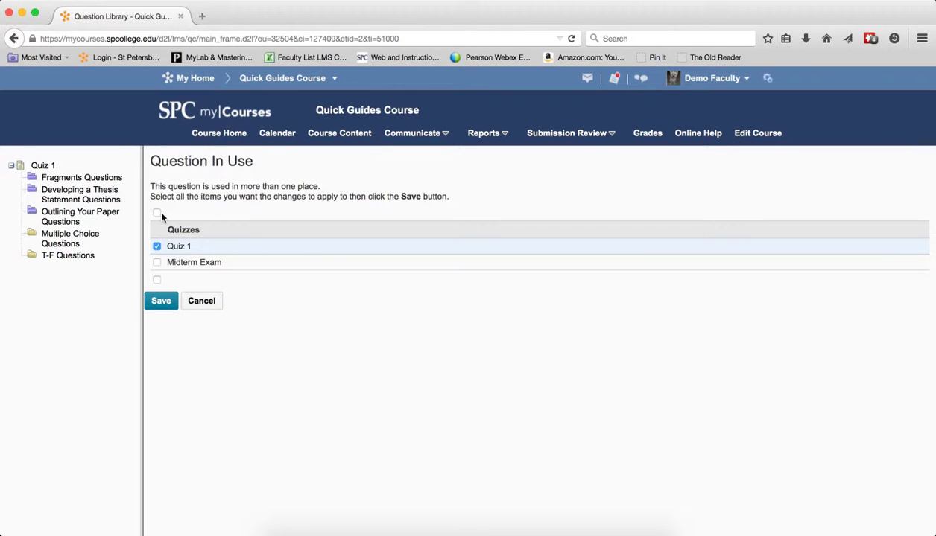
- Select all listed quizzes, Quiz 1 and Midterm Exam, and save the question
click(156, 213)
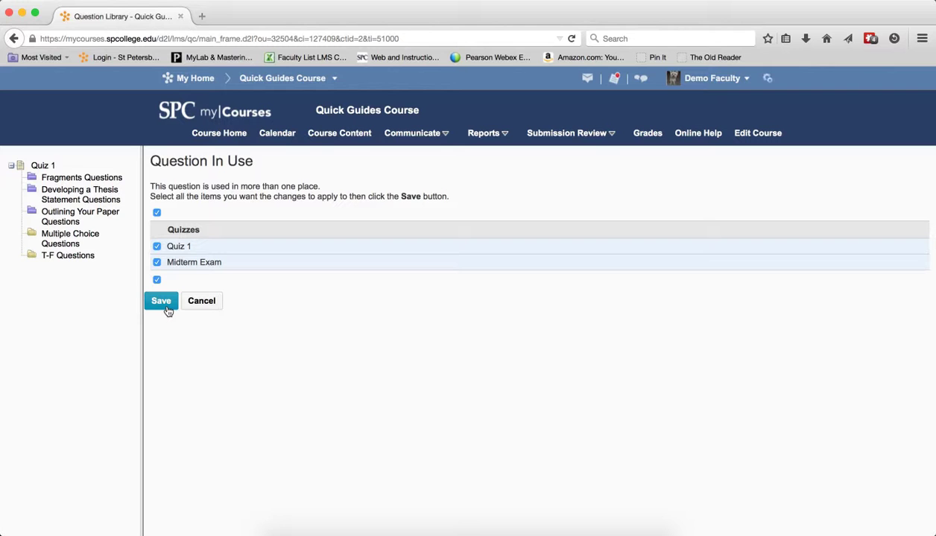
click(161, 300)
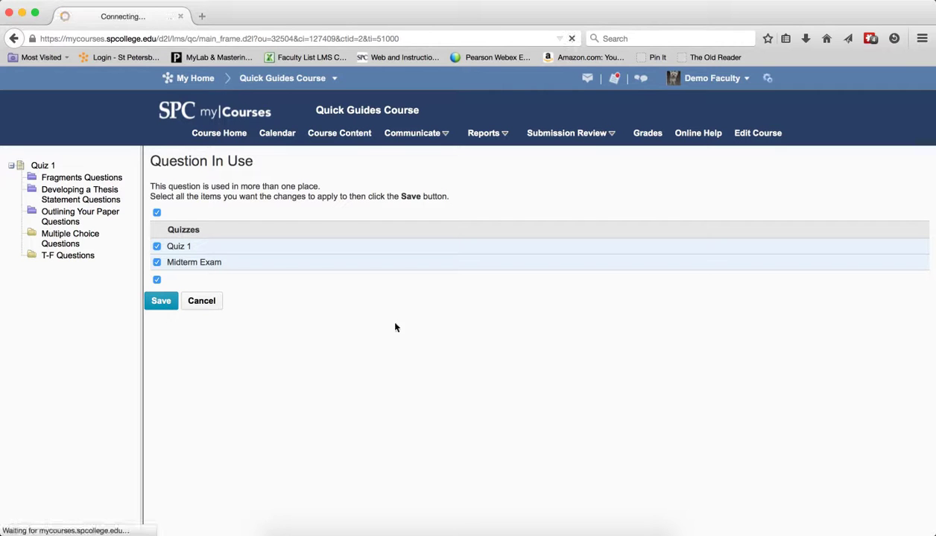
click(161, 300)
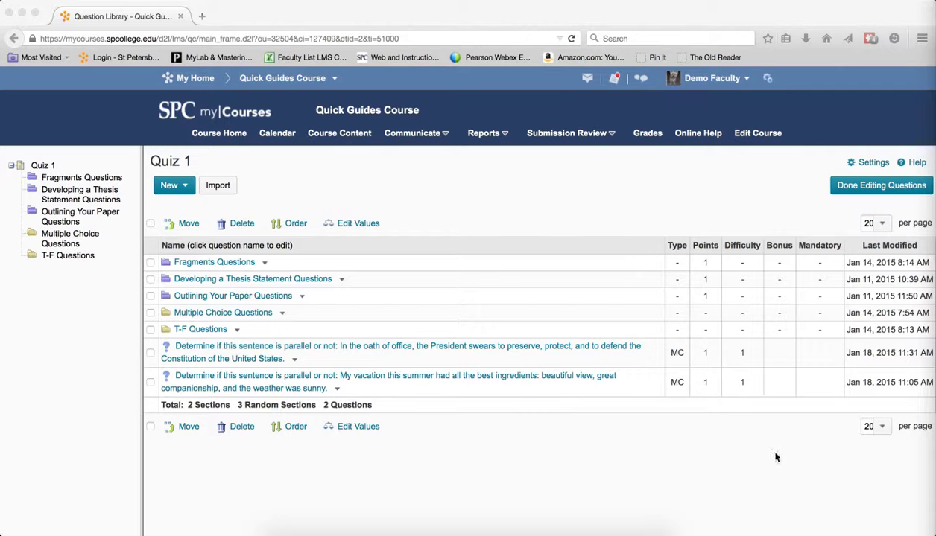
mouse_move(232, 296)
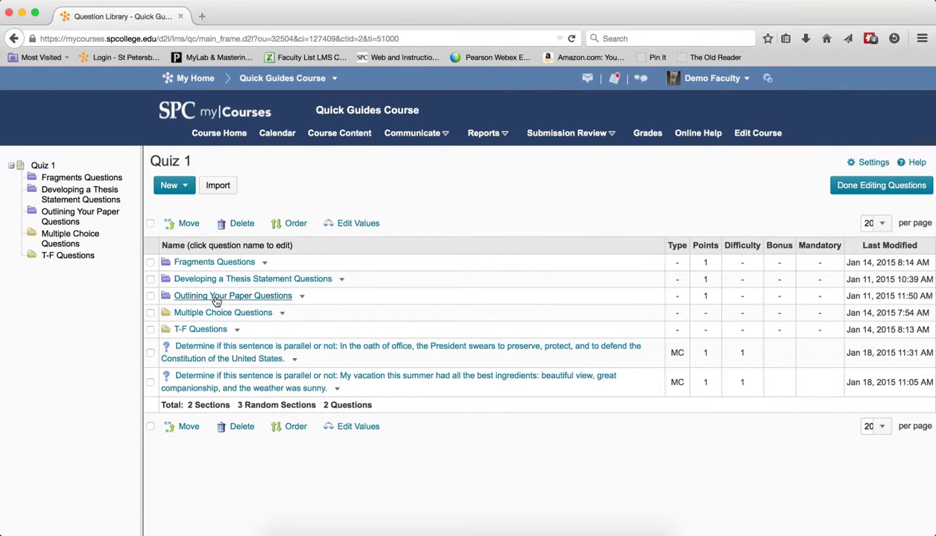
mouse_move(222, 312)
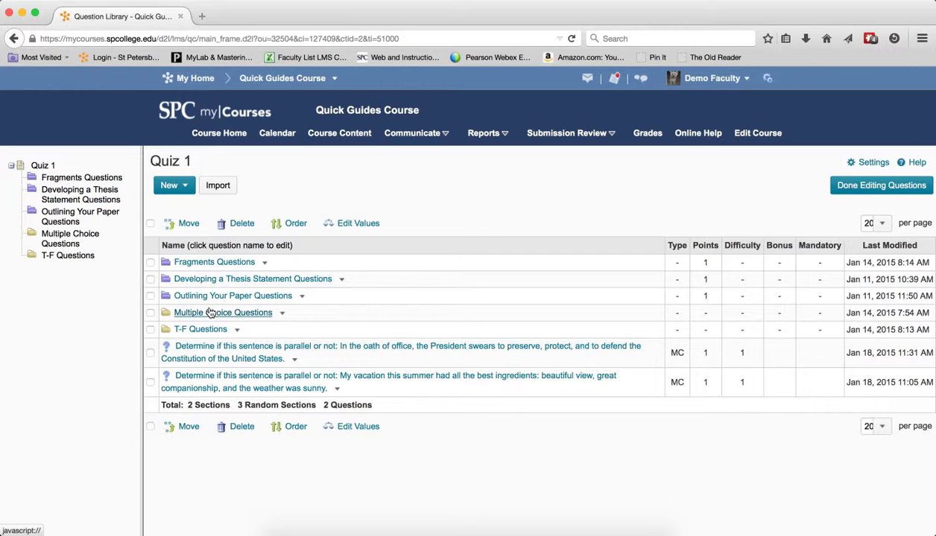
- In Multiple Choice Questions, change the interview question to end in 'self-confidences' and save
click(223, 312)
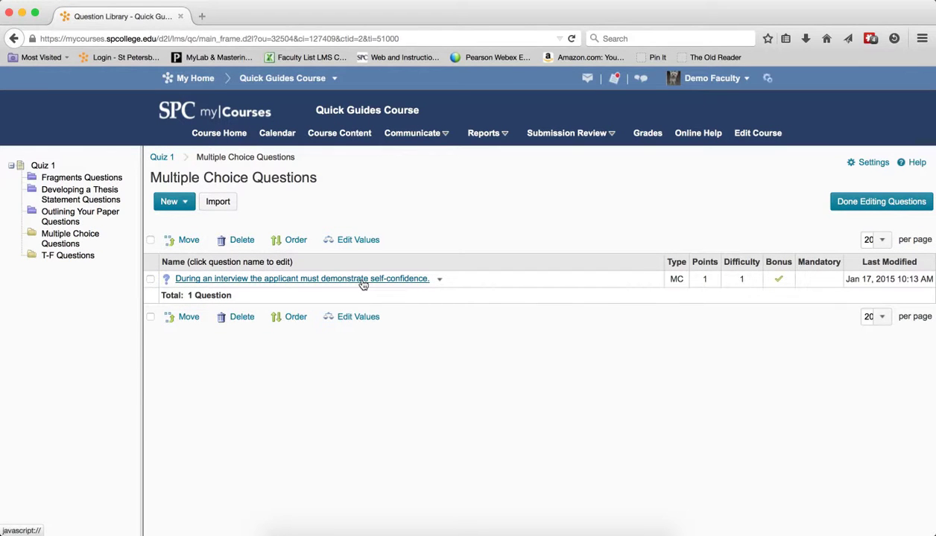
click(301, 278)
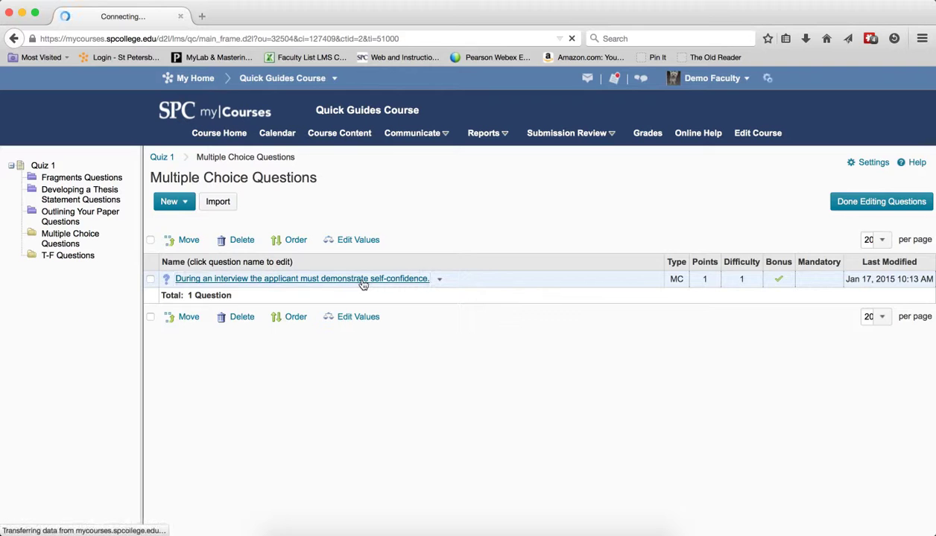
click(301, 279)
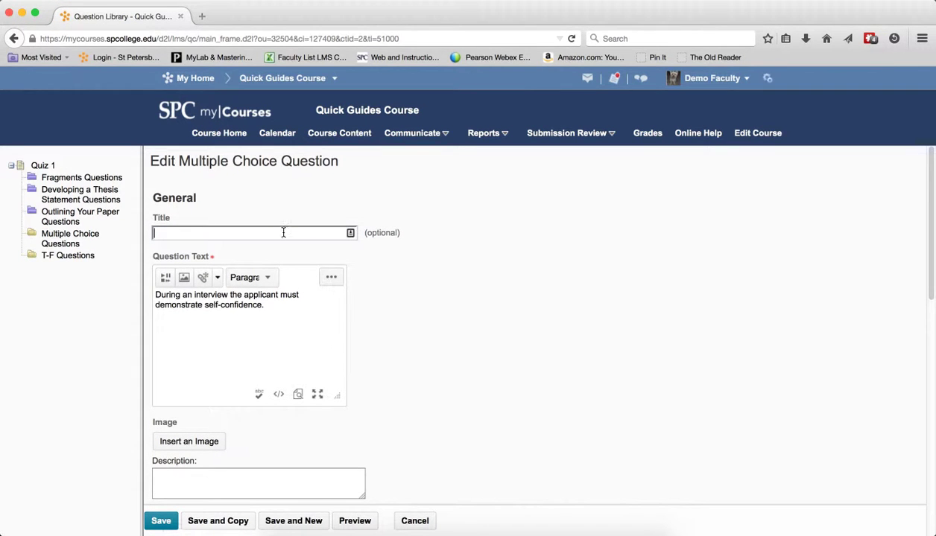
text(s)
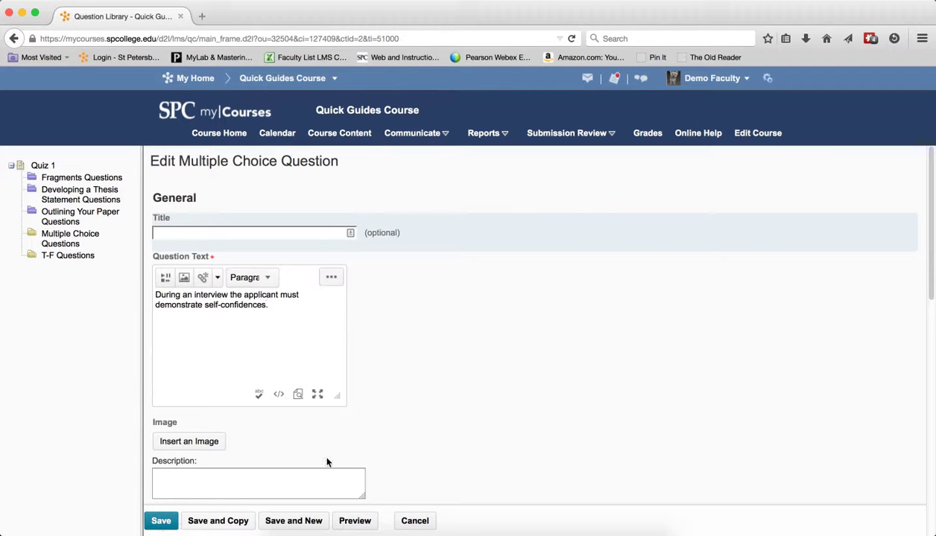
click(161, 520)
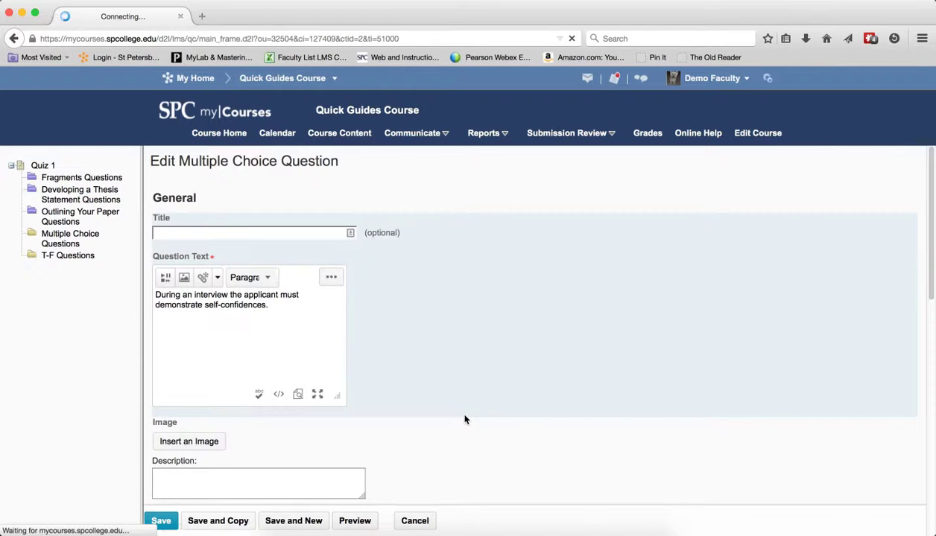
- Apply the interview edit to the library and all three quizzes, then finish editing questions
click(161, 521)
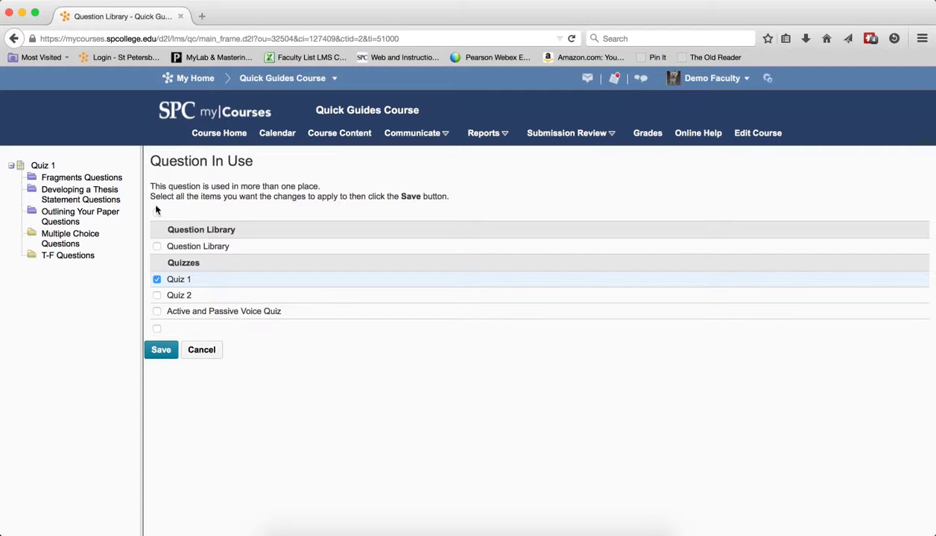
click(157, 213)
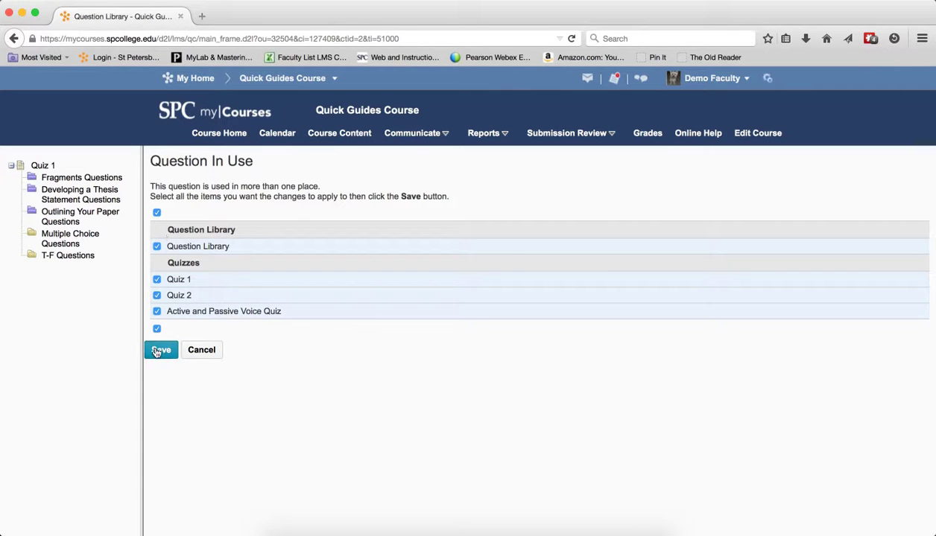
click(161, 350)
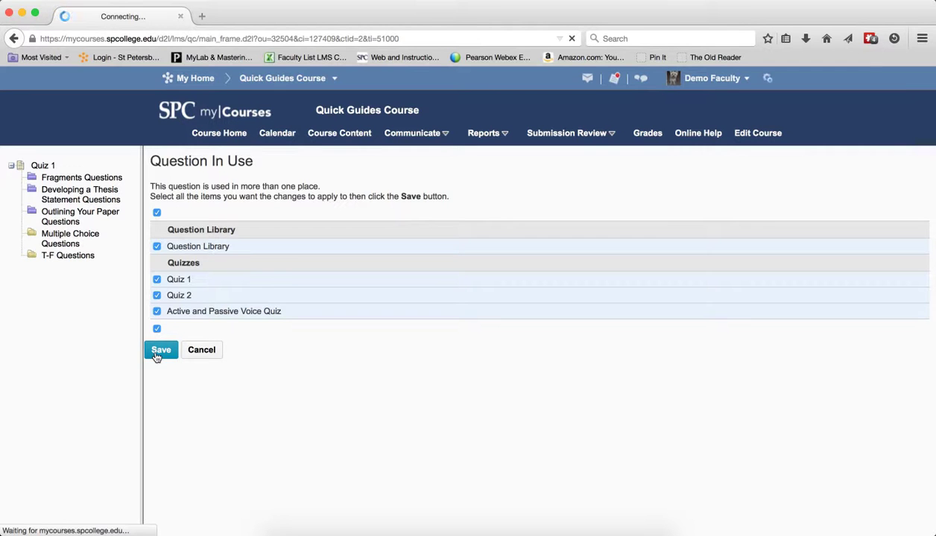
click(161, 350)
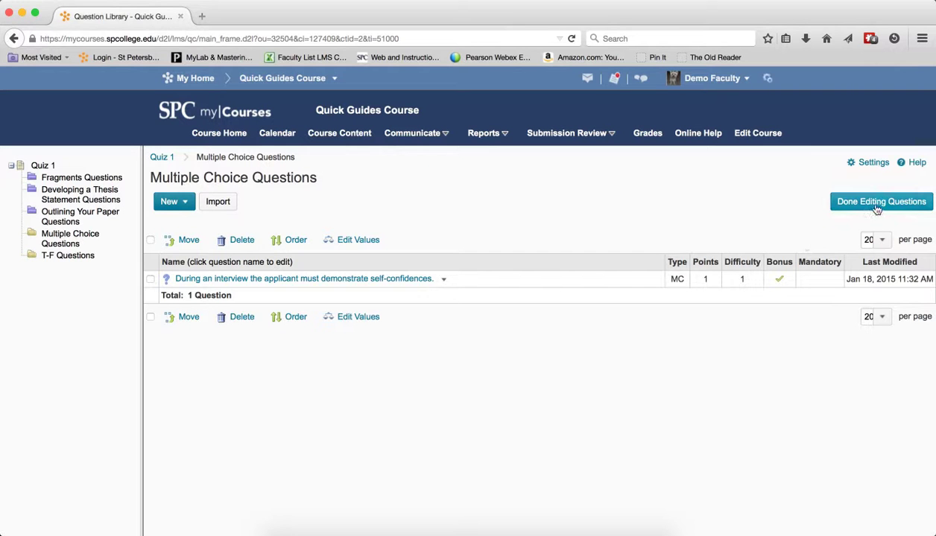
click(880, 201)
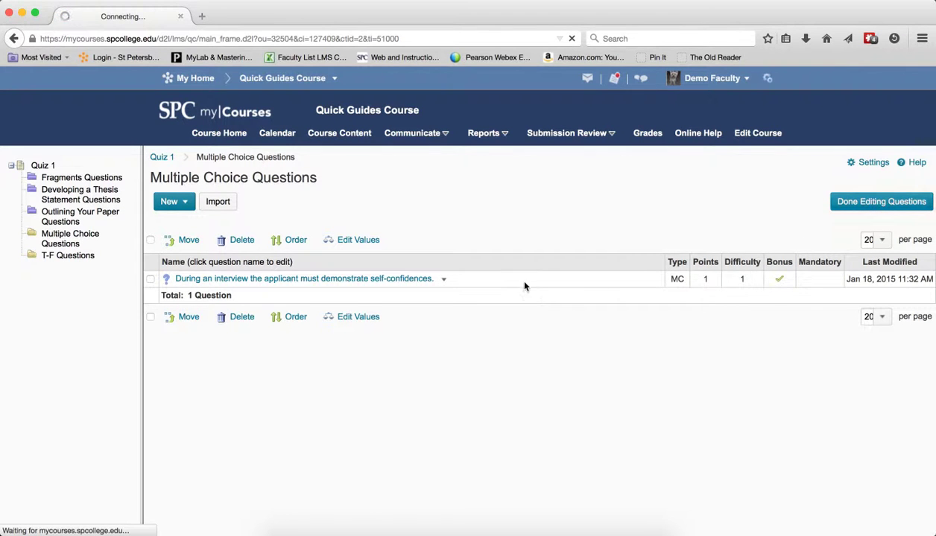
click(881, 201)
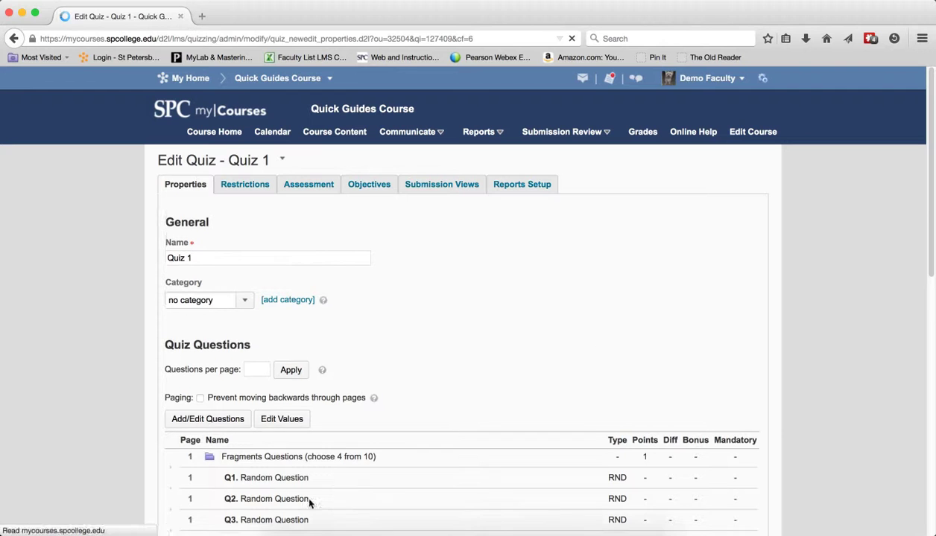